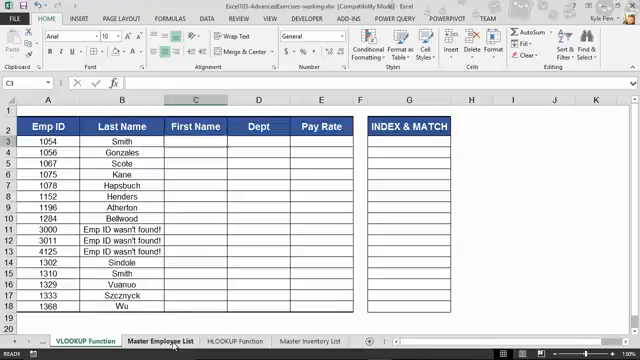
Step: Compare Emp ID 1054 against the Master Employee List, then select cell C3
click(160, 340)
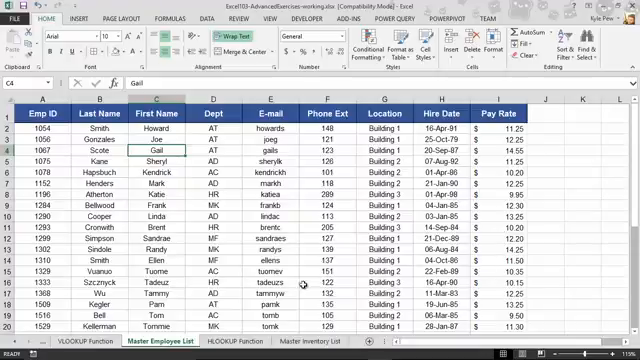
click(62, 348)
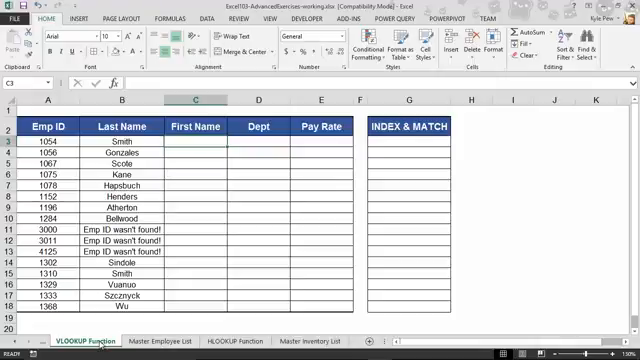
click(160, 342)
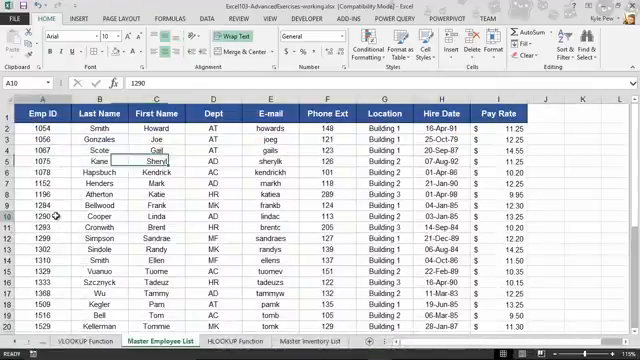
click(95, 215)
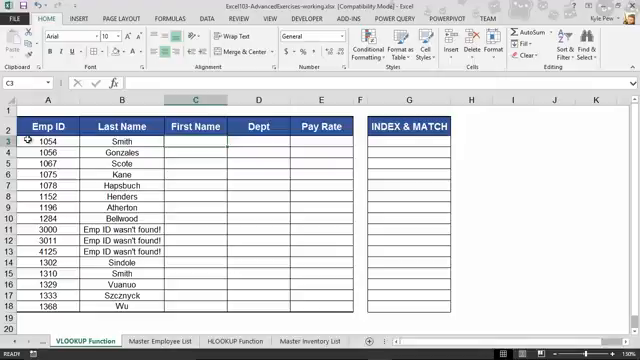
click(38, 142)
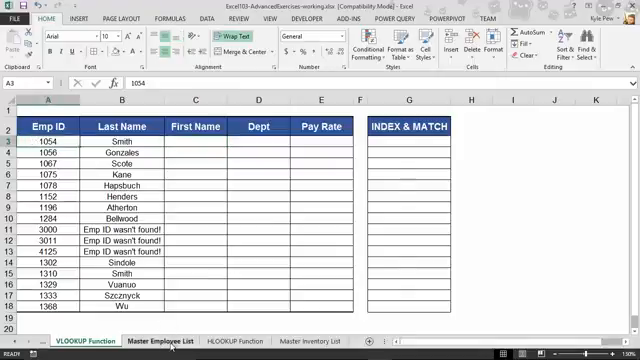
click(158, 340)
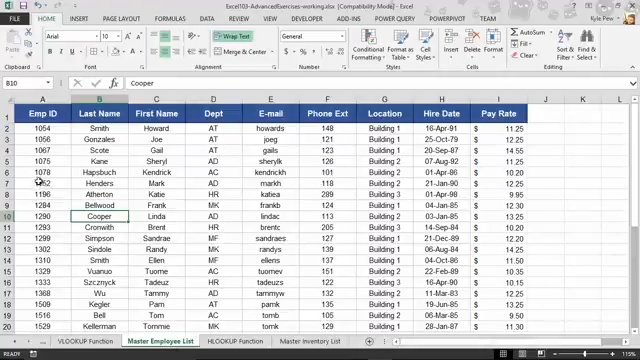
click(33, 127)
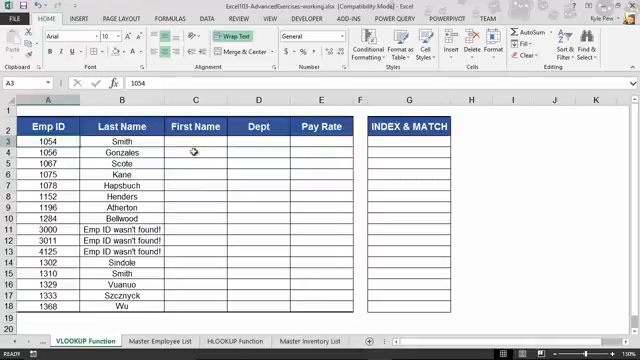
click(196, 147)
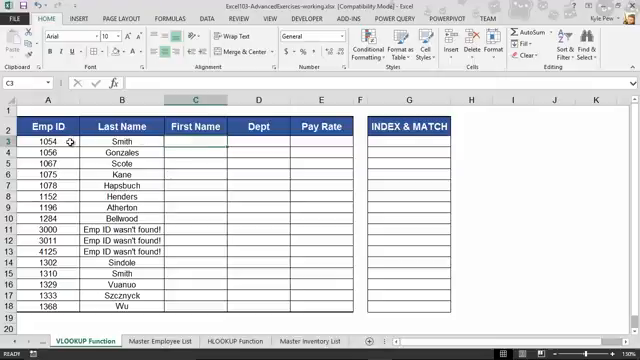
Step: Insert the VLOOKUP function into C3 from the Lookup & Reference functions
click(160, 18)
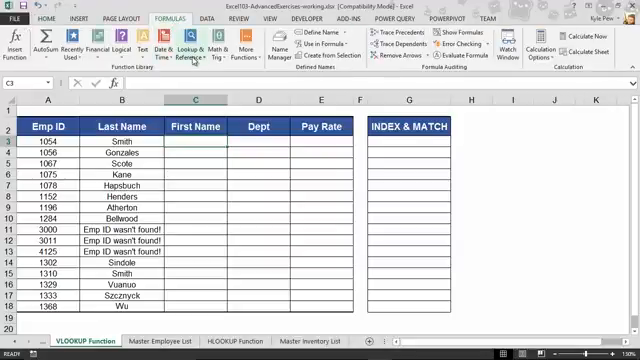
click(196, 52)
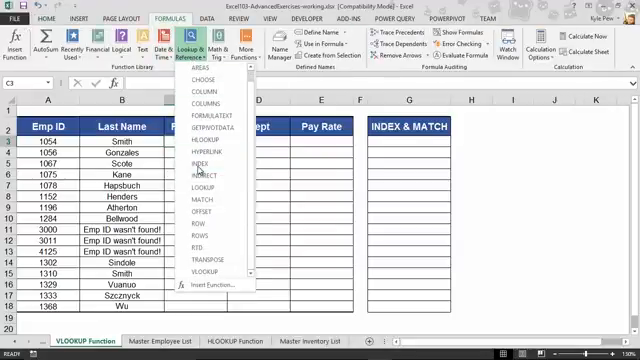
mouse_move(204, 271)
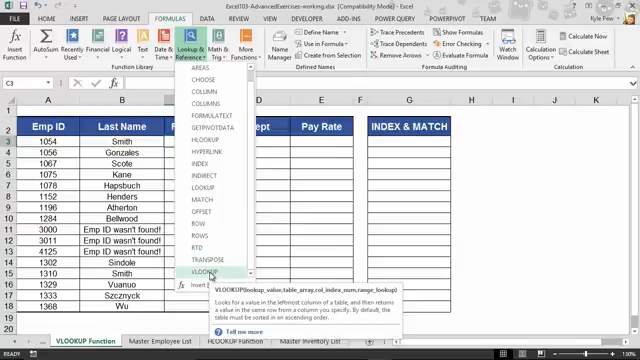
click(211, 269)
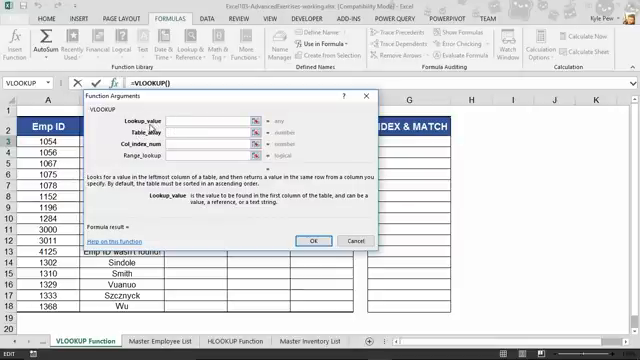
Step: Set Lookup_value to A3 and Table_array to 'Master Employee List'!A1:I38
click(48, 144)
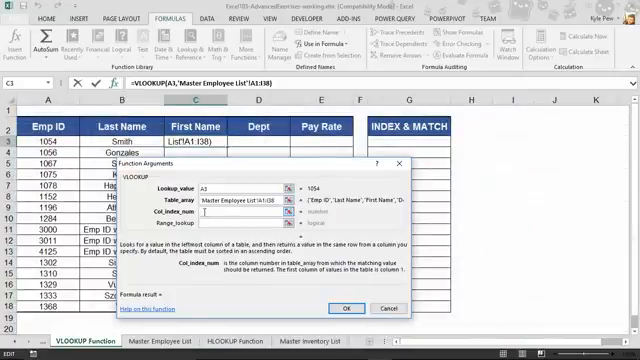
Step: Enter 3 for Col_index_num and false for Range_lookup, previewing 'Howard'
text(3)
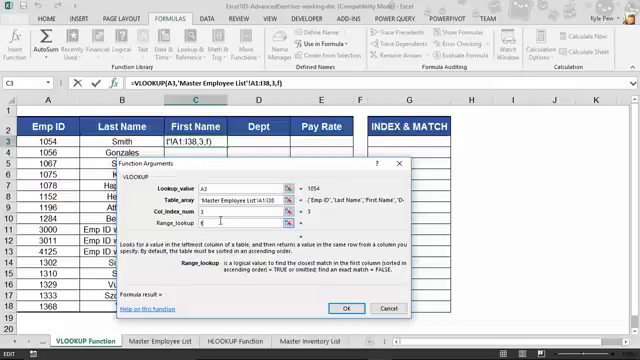
text(false)
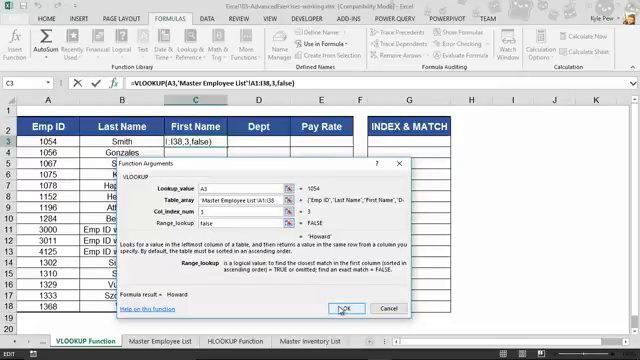
Step: Commit the VLOOKUP so C3 shows Howard, then check the Master Employee List sheet
click(348, 307)
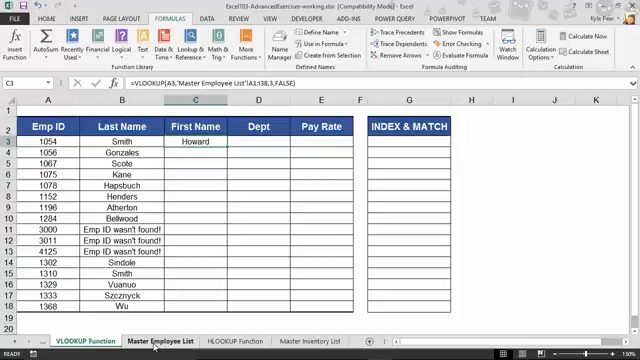
click(151, 340)
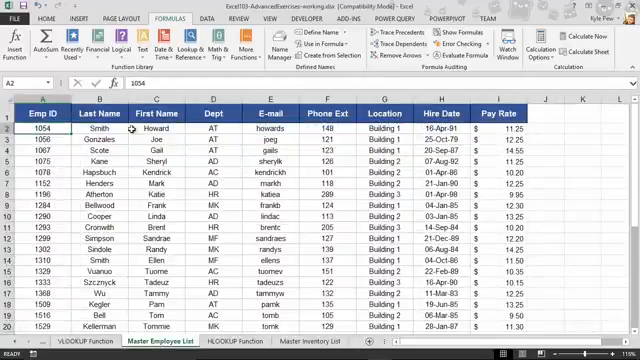